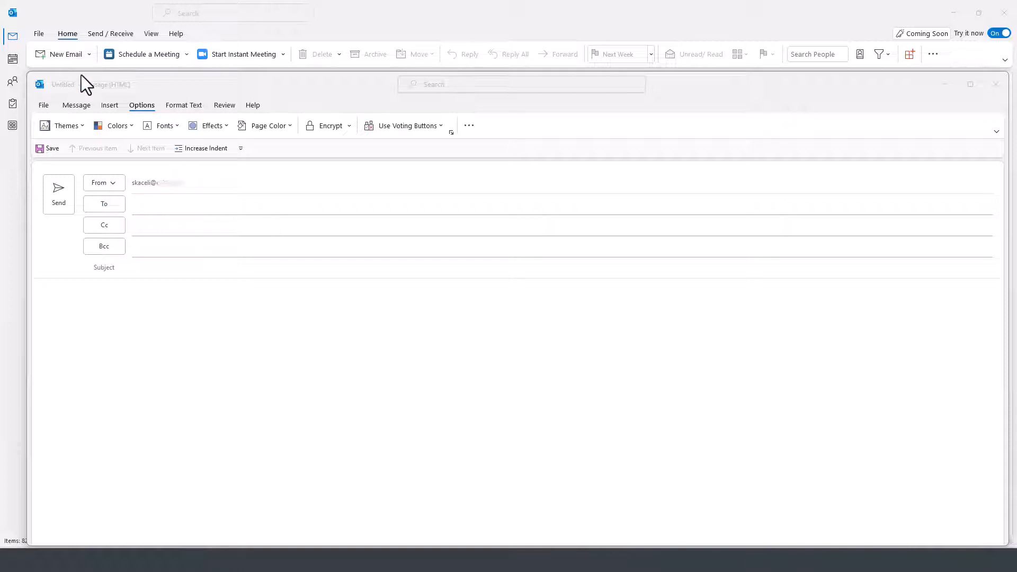
# Open the File tab's Info page with Manage Rules & Alerts
pyautogui.click(996, 84)
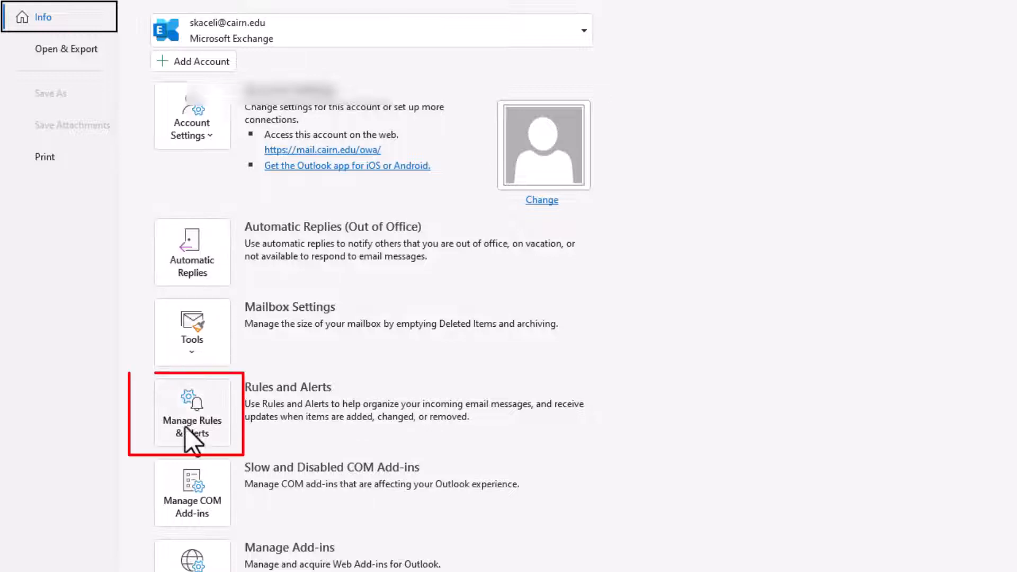
pyautogui.moveTo(192, 428)
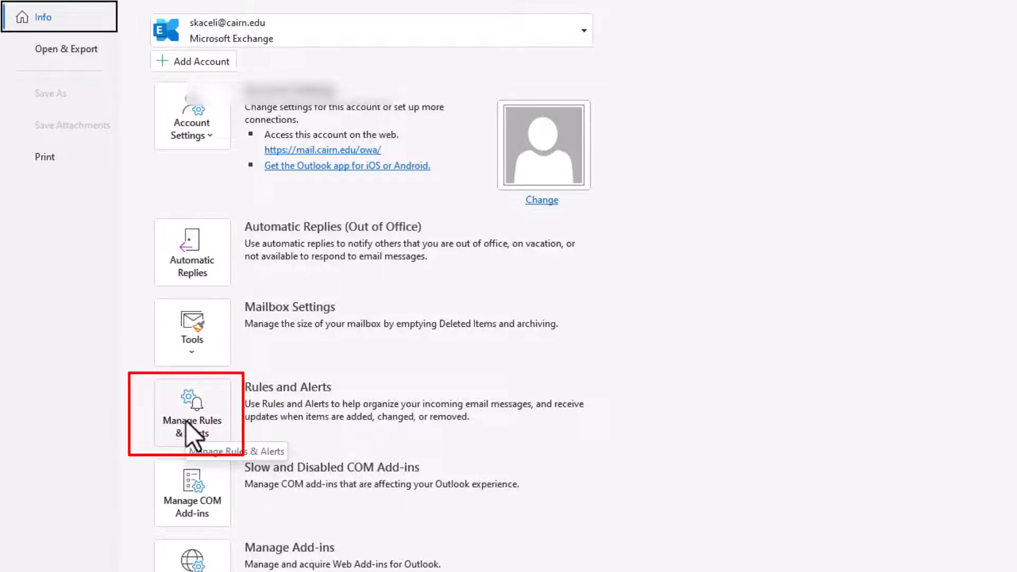
# Create a new blank rule using 'Apply rule on messages I send'
pyautogui.click(192, 415)
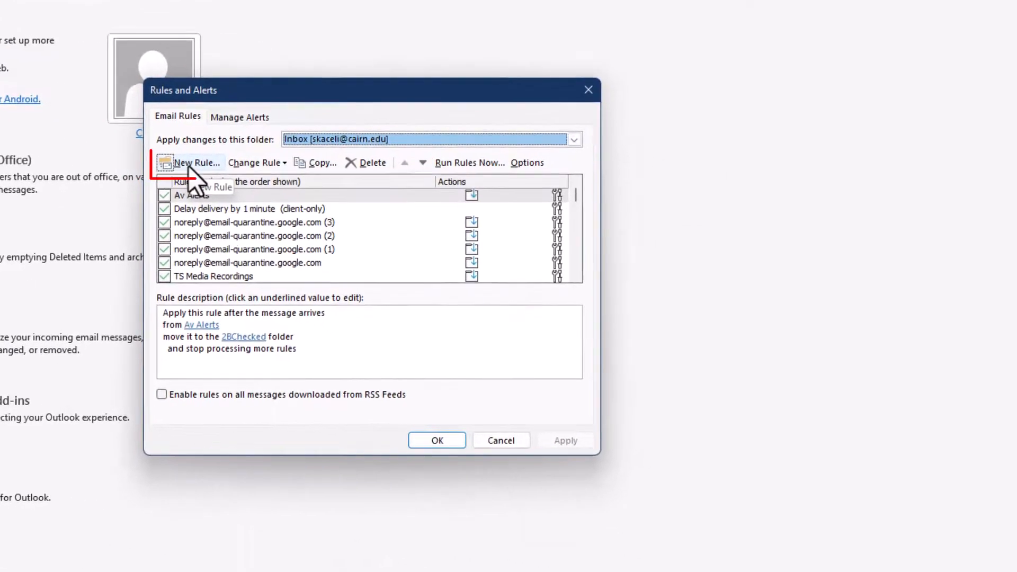
pyautogui.click(197, 163)
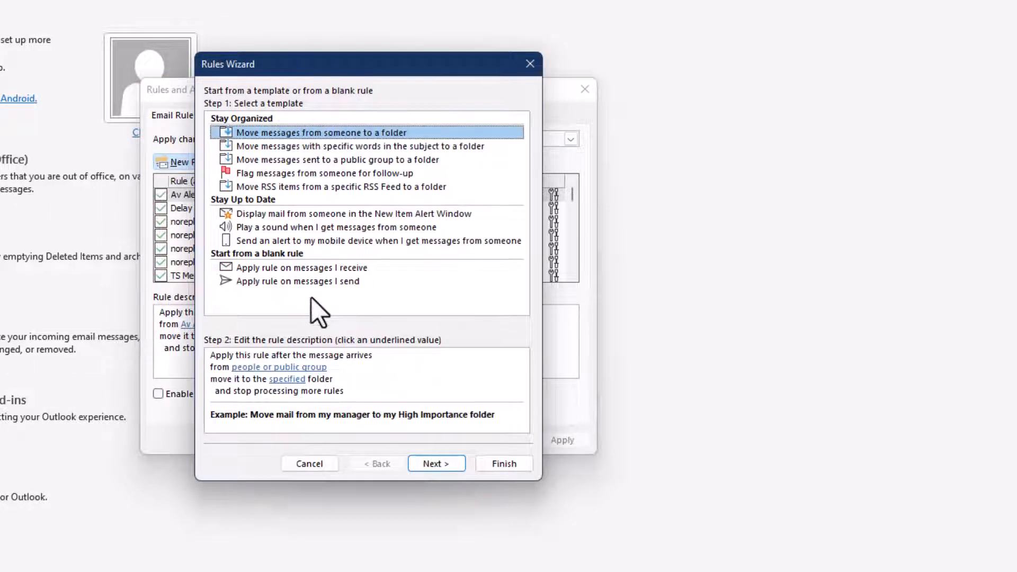
pyautogui.moveTo(260, 298)
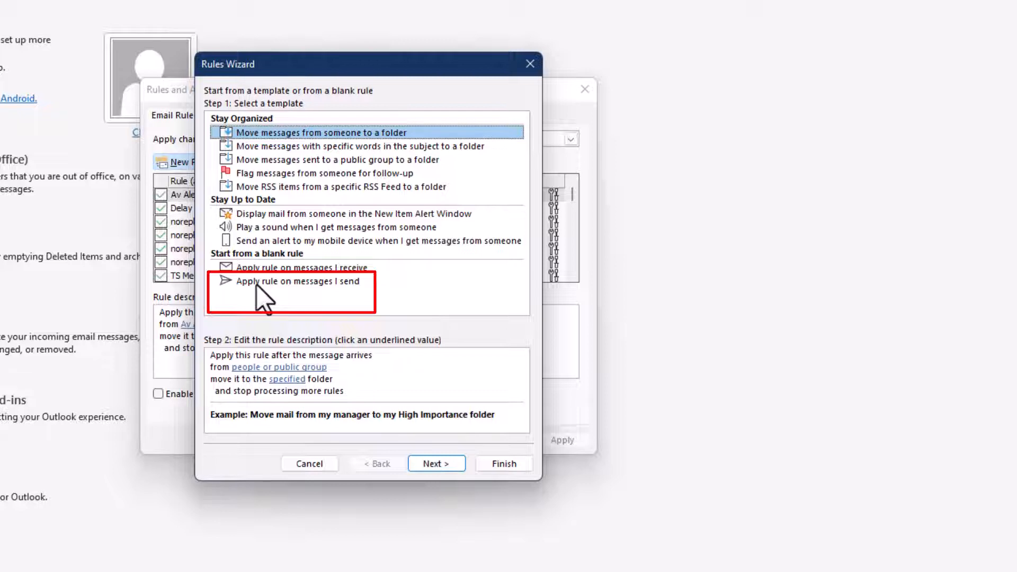
pyautogui.click(298, 281)
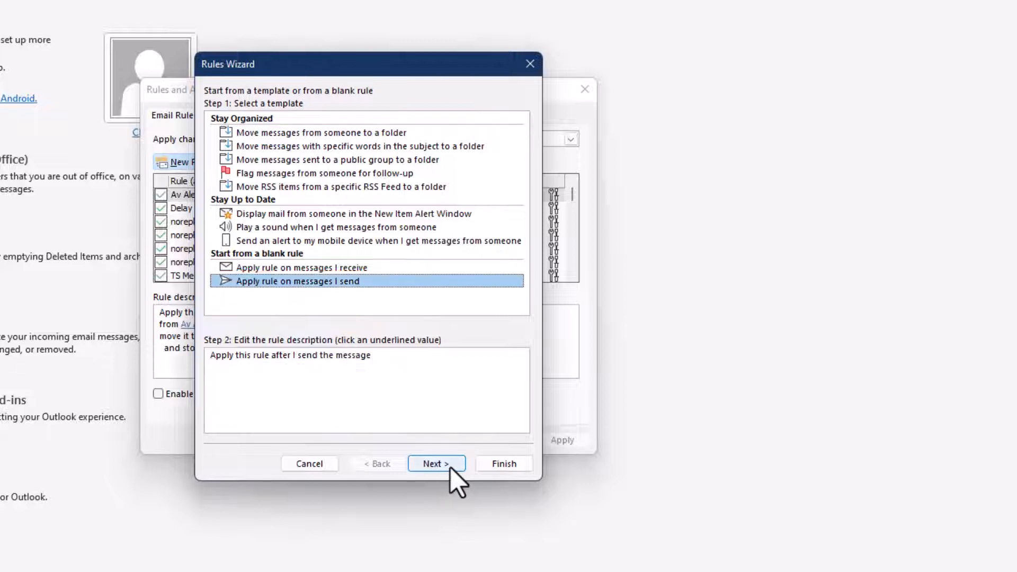
# Skip all conditions and confirm the rule applies to every sent message
pyautogui.click(436, 463)
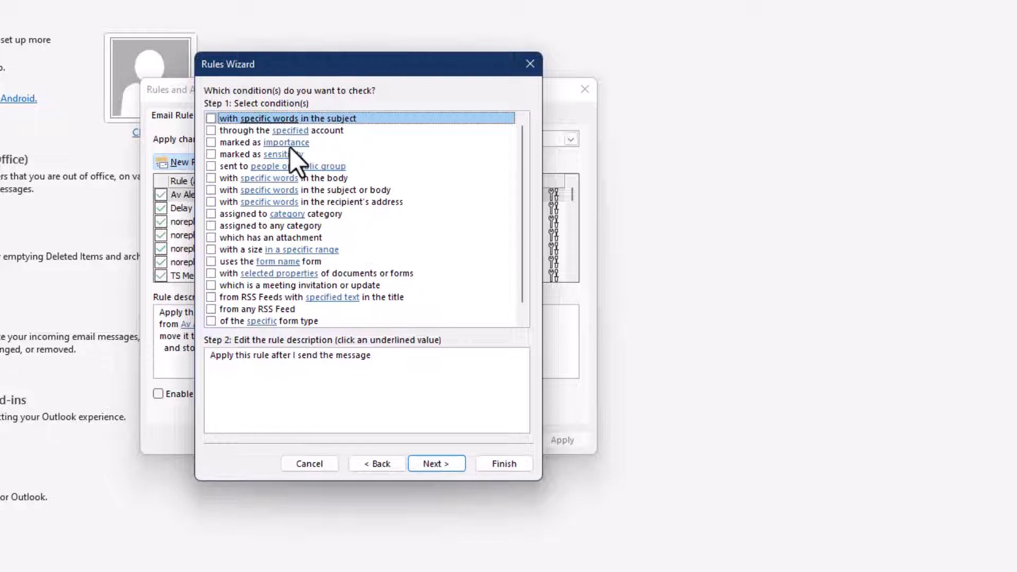
pyautogui.moveTo(350, 246)
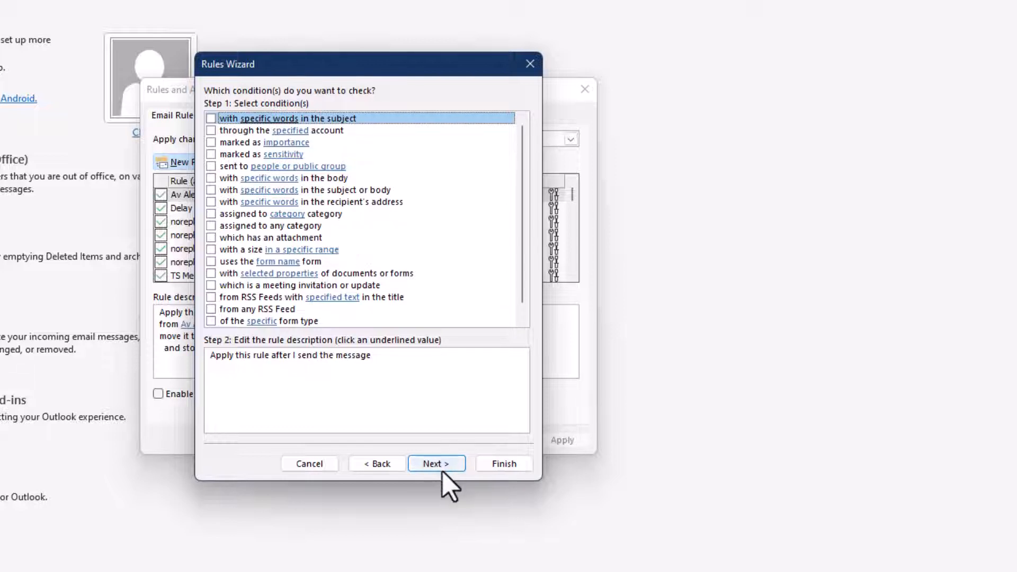
pyautogui.click(436, 463)
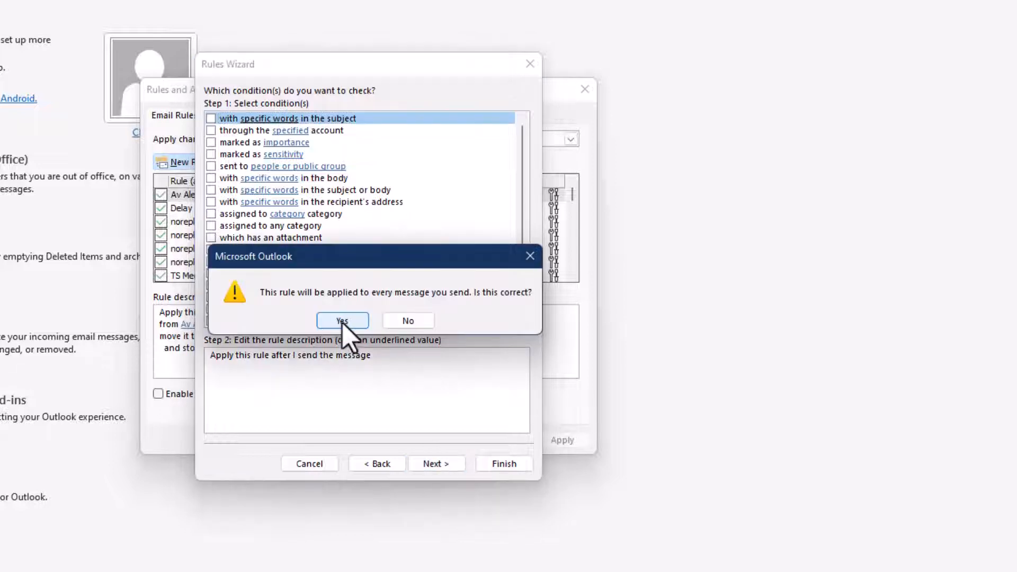
pyautogui.click(342, 321)
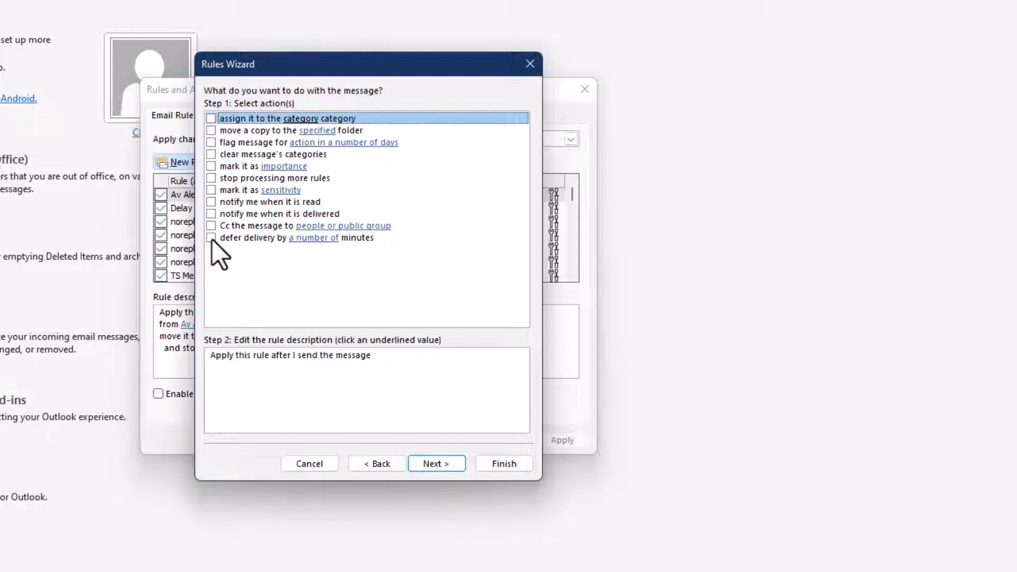
# Add the 'defer delivery by 1 minute' action and continue to exceptions
pyautogui.click(210, 238)
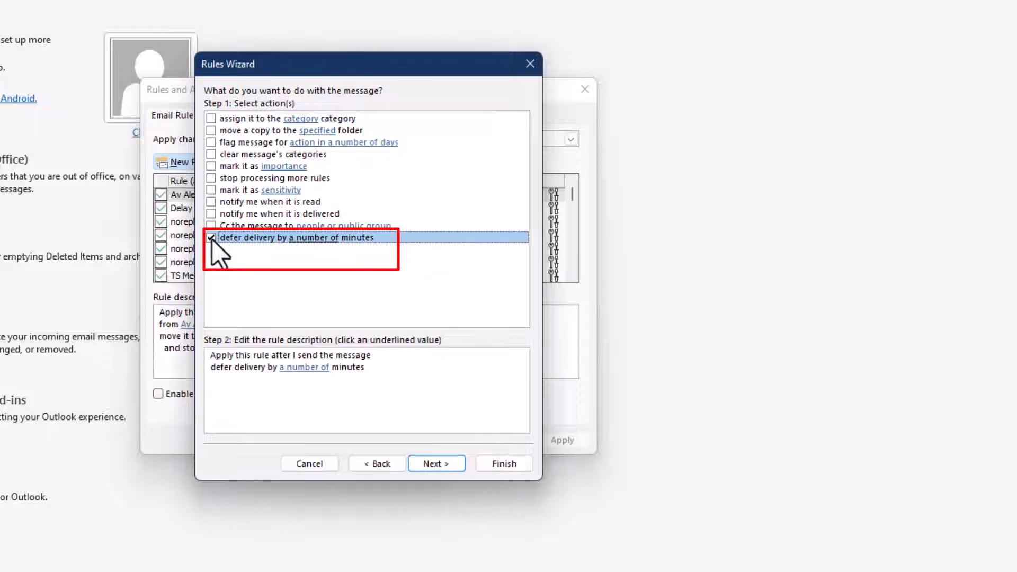
pyautogui.moveTo(313, 382)
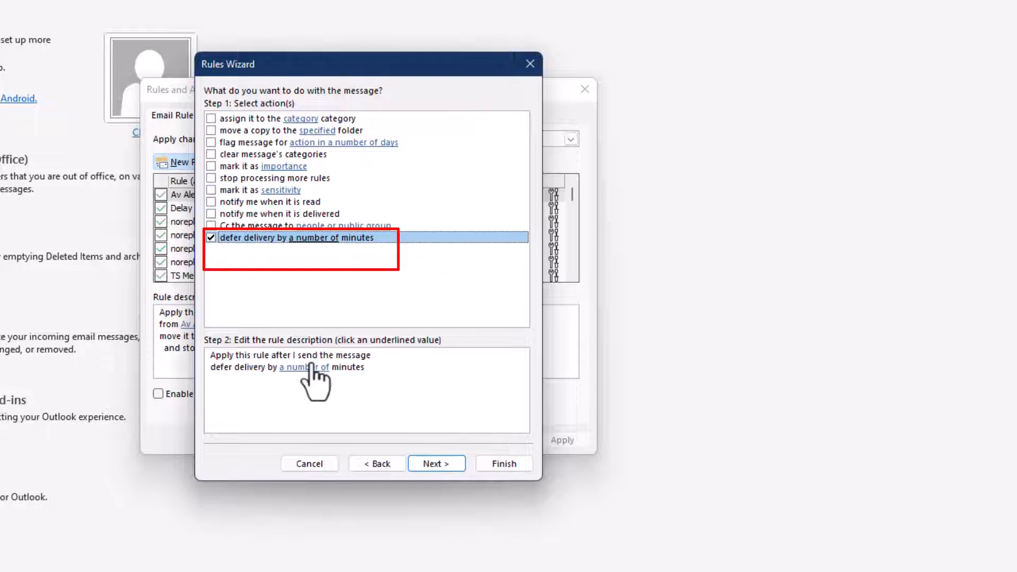
pyautogui.click(304, 366)
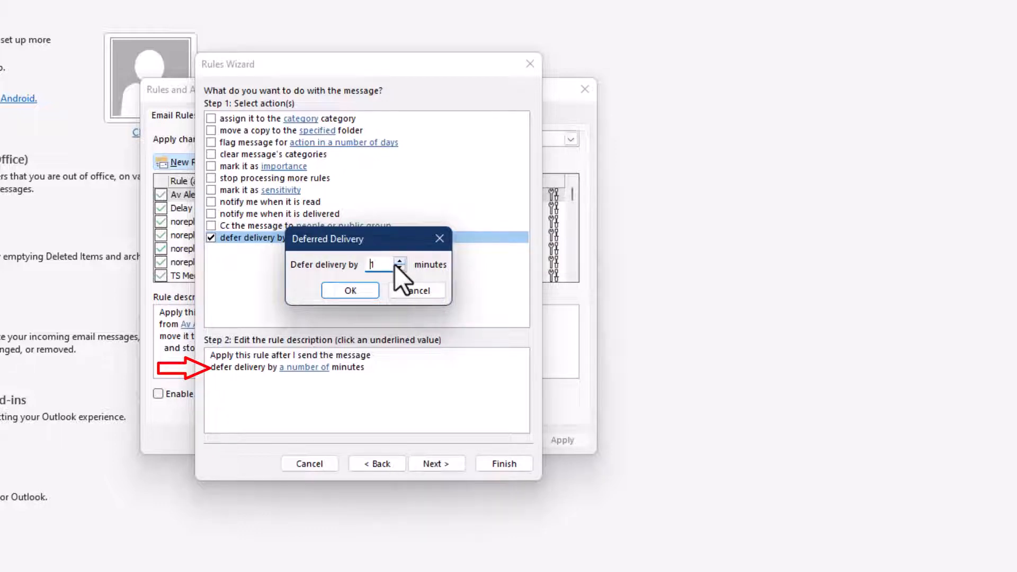
pyautogui.click(349, 290)
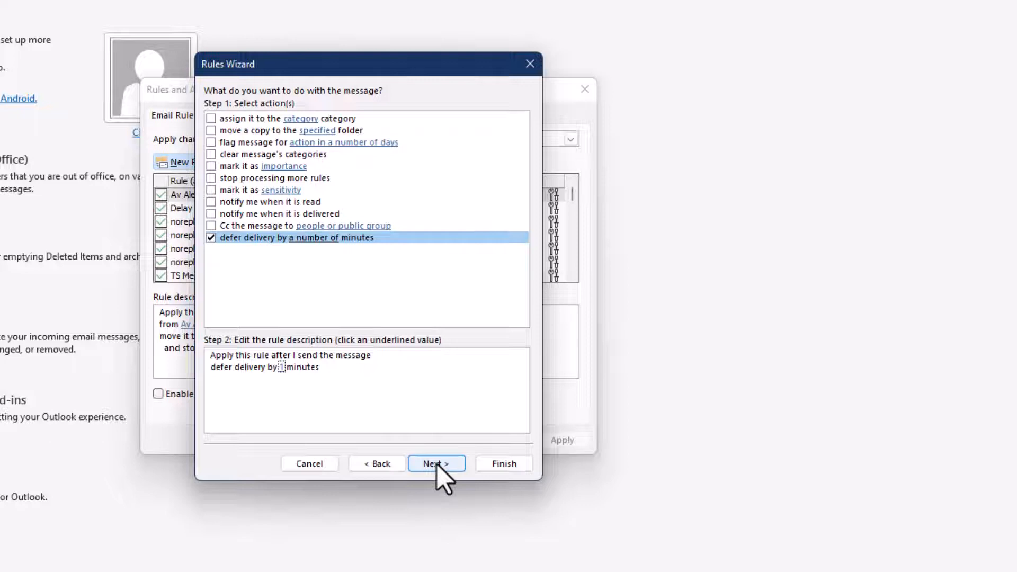
pyautogui.click(436, 463)
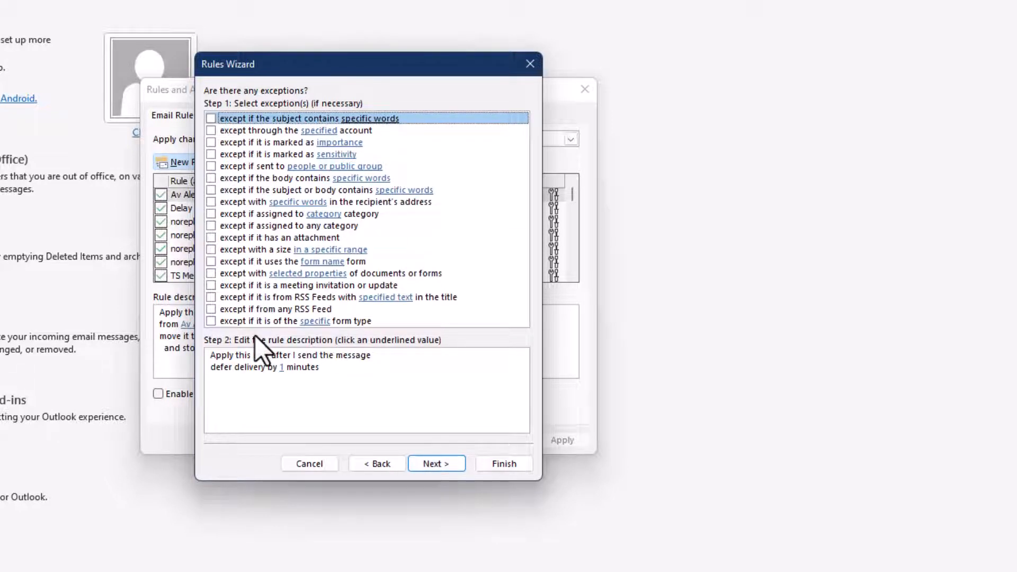
# Skip exceptions, finish the rule, and acknowledge the warning
pyautogui.click(436, 462)
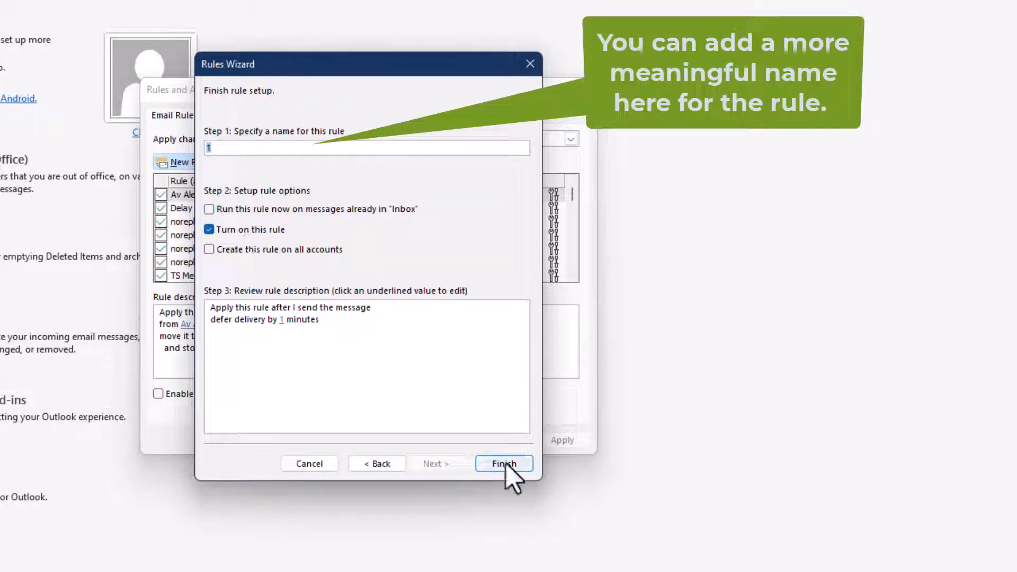
pyautogui.click(503, 462)
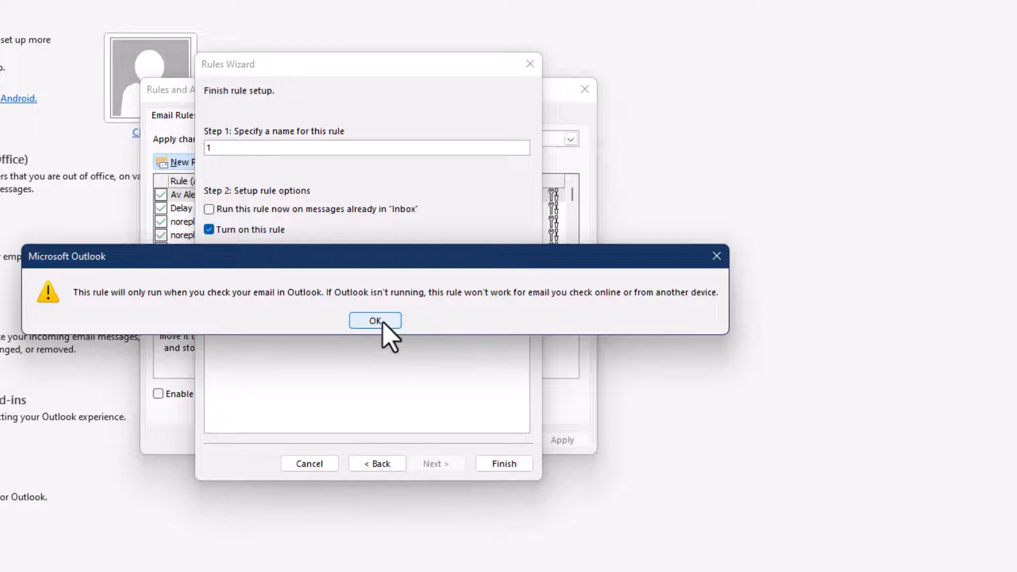
pyautogui.click(375, 321)
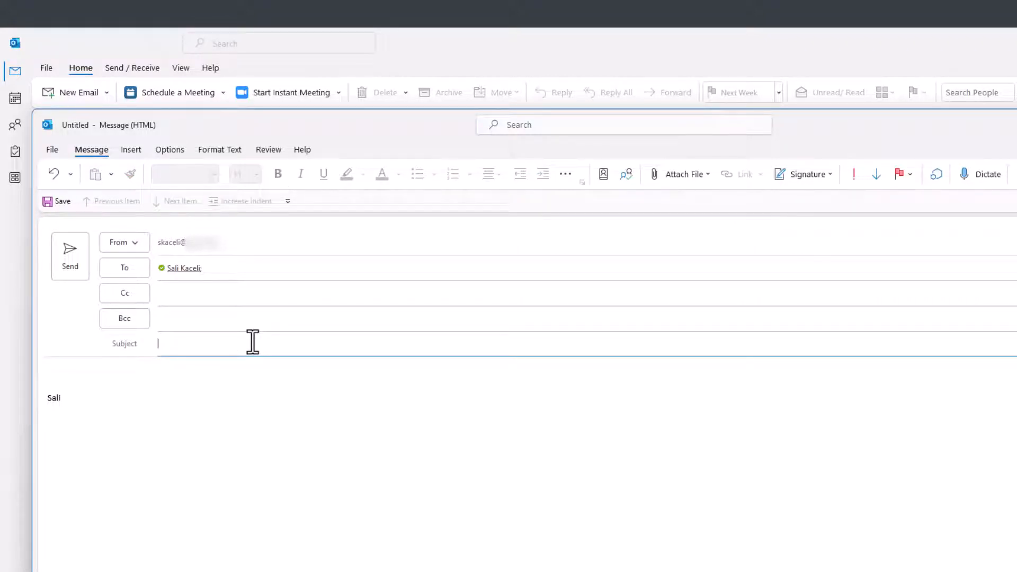
# Send an email with subject 'test delayed message' and body 'Test delayed message.'
pyautogui.write('test delayed message')
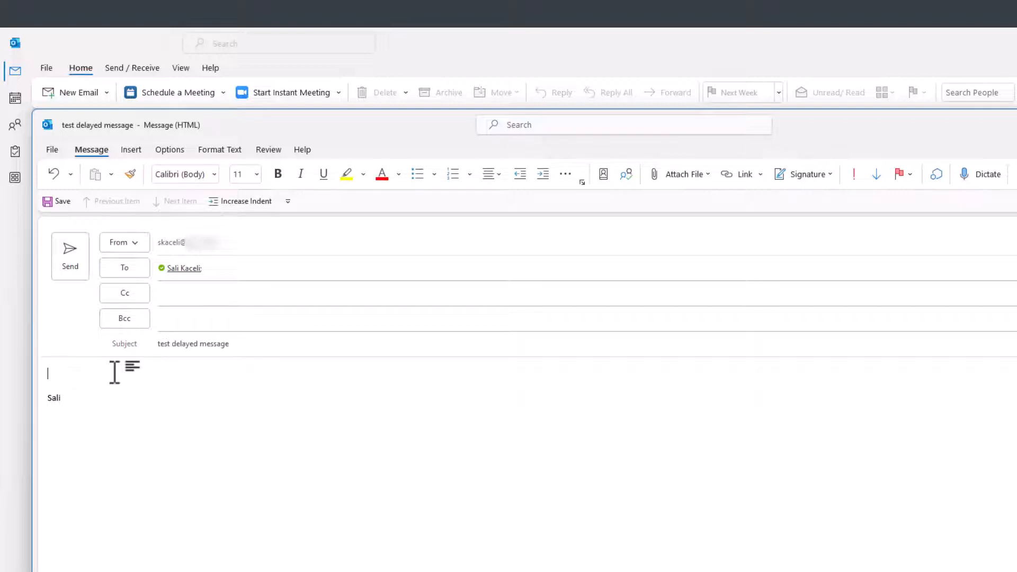
pyautogui.write('Test delayed message.')
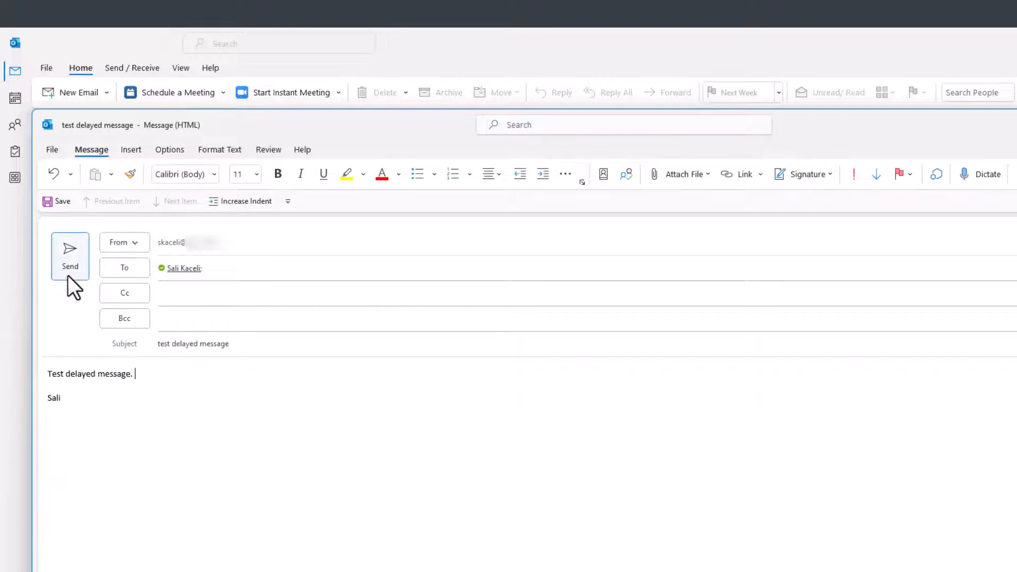
pyautogui.click(69, 255)
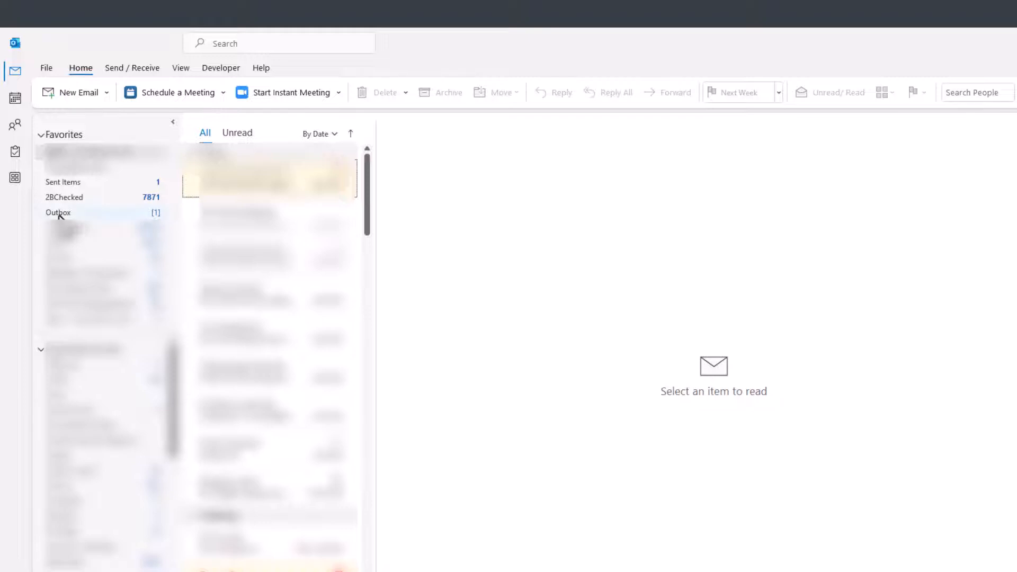
# Reopen the queued Outbox message, append 'Add more details.', and resend it
pyautogui.click(59, 211)
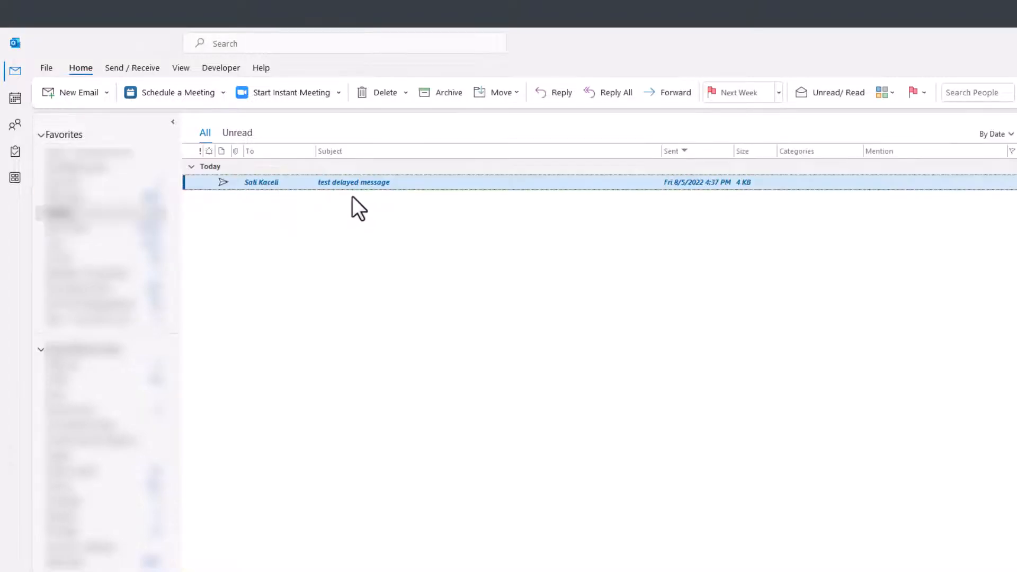
pyautogui.moveTo(494, 176)
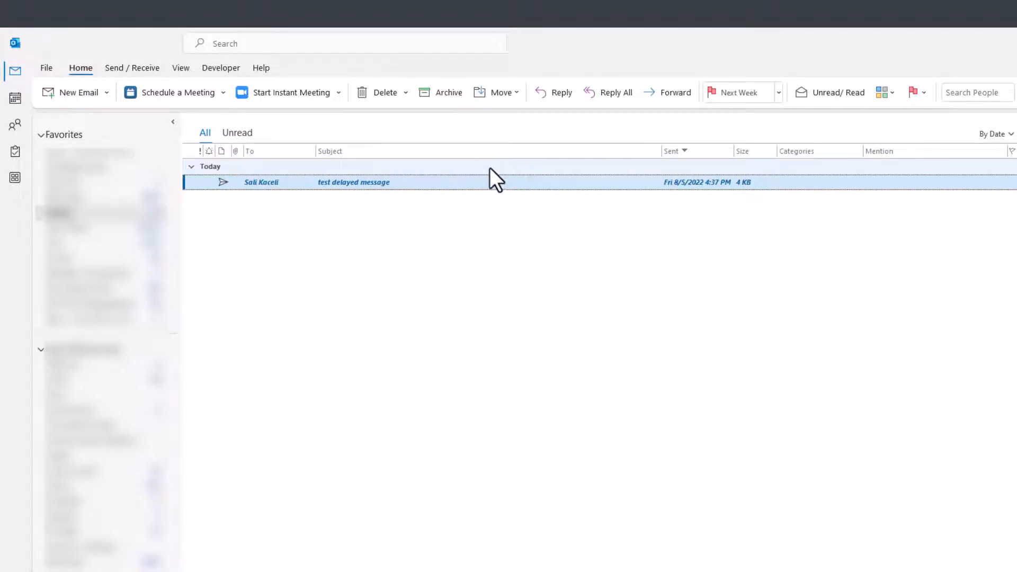
pyautogui.moveTo(373, 194)
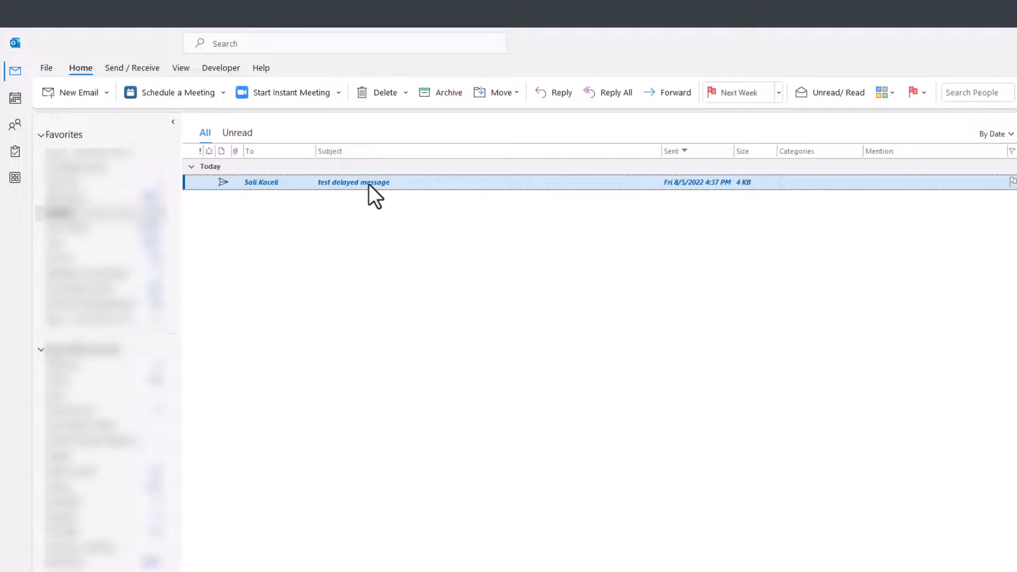
pyautogui.doubleClick(353, 182)
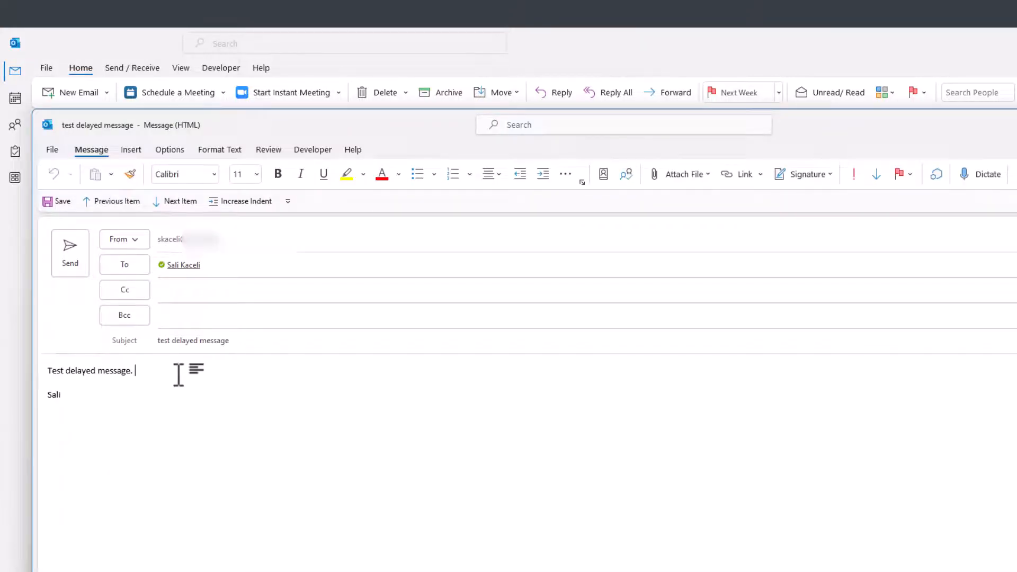
pyautogui.write('Add more details.')
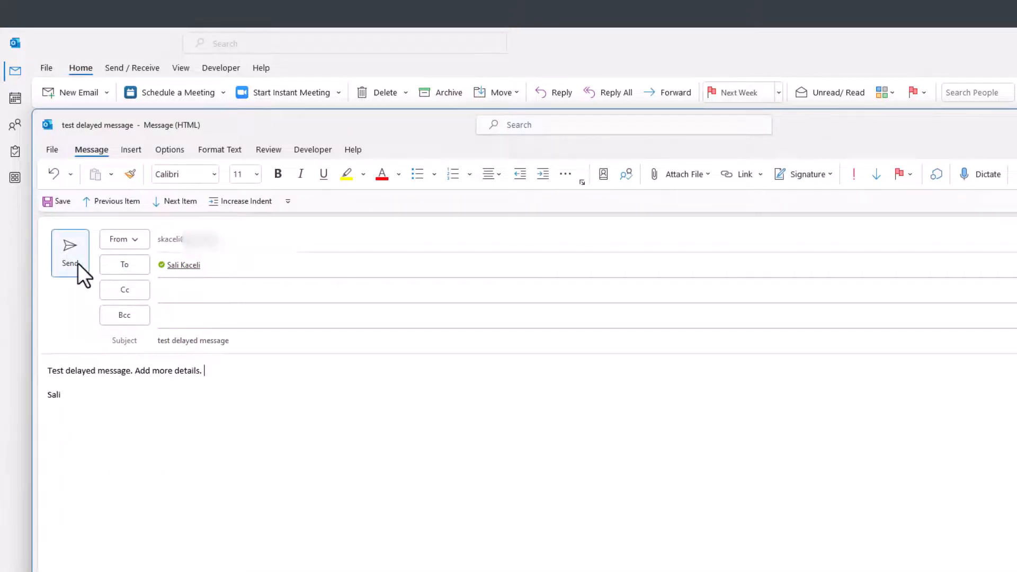
pyautogui.click(69, 253)
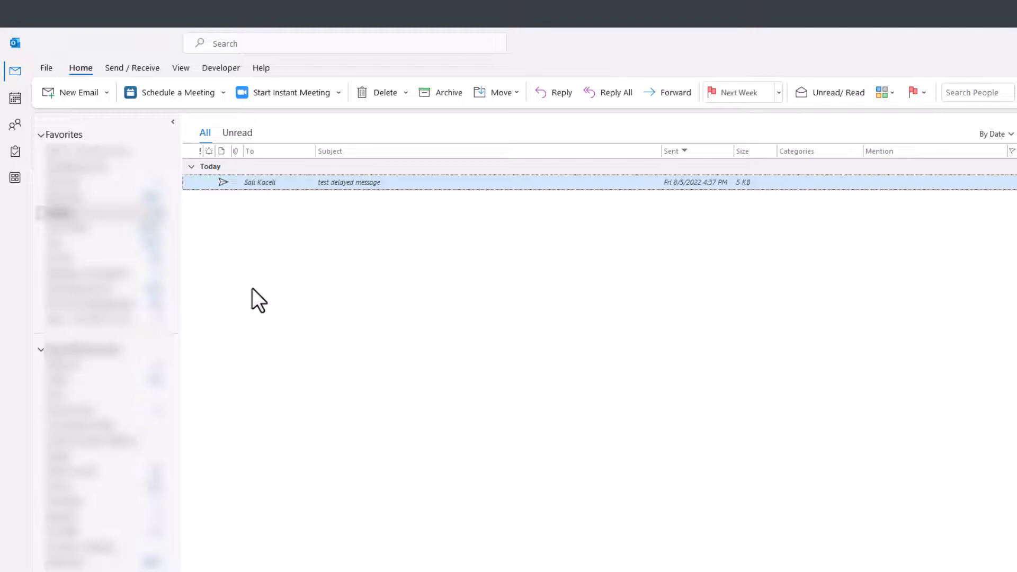
pyautogui.moveTo(279, 295)
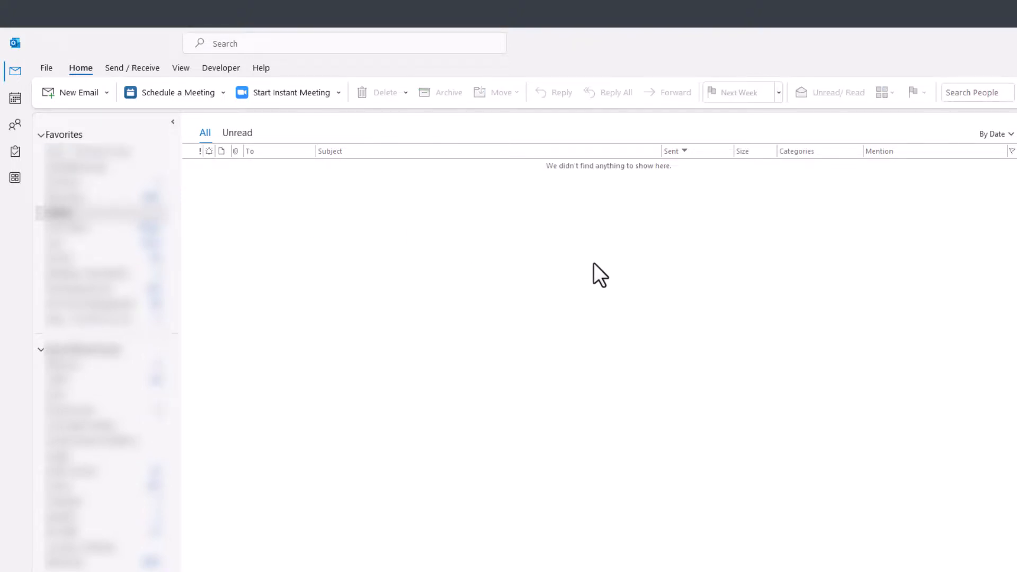
pyautogui.moveTo(578, 277)
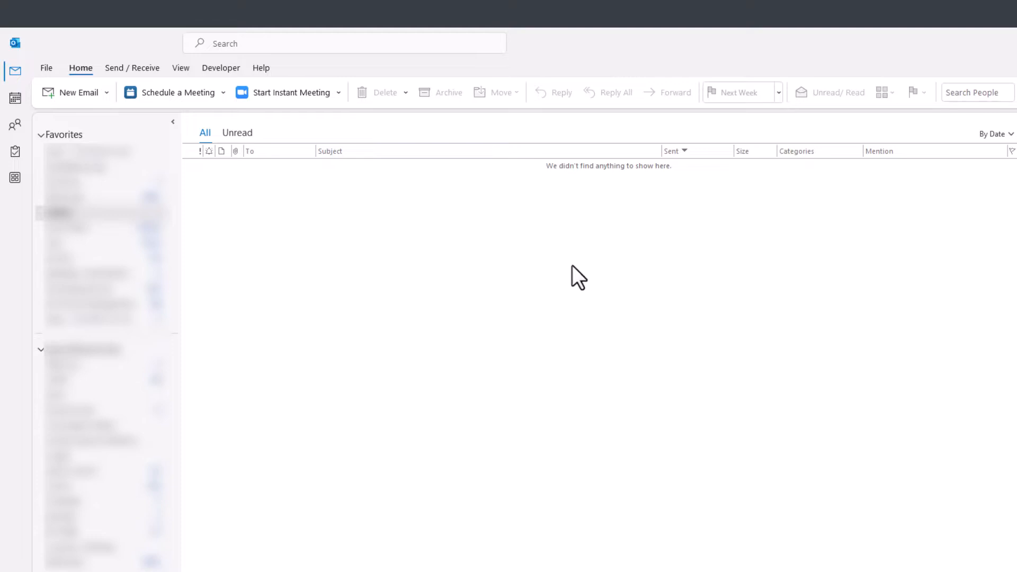